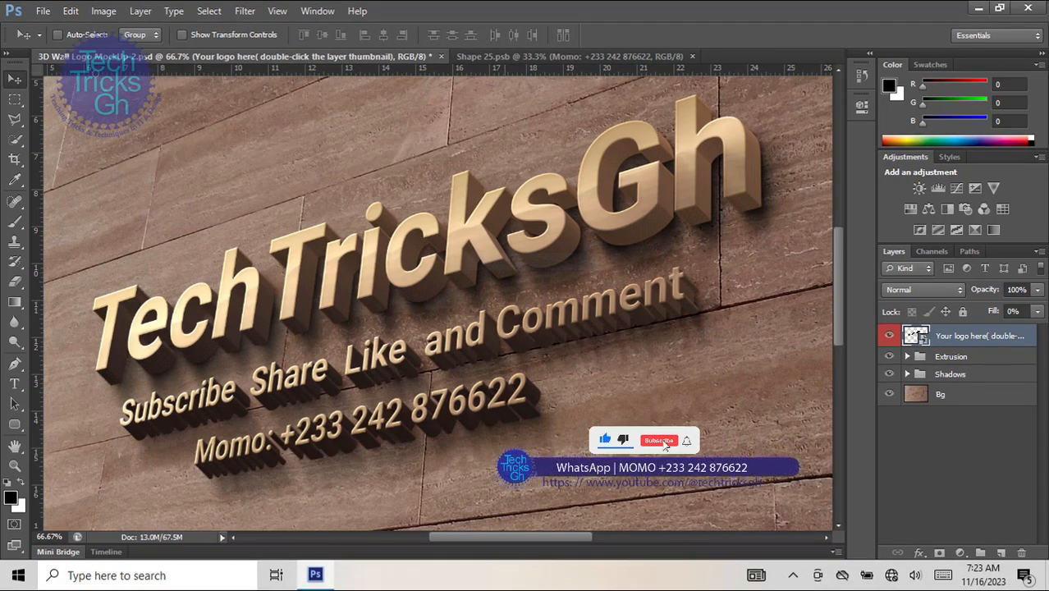
- Go to graphicburger.com/3d-wall-logo-mockup-2/ and start downloading the 23 MB mockup zip
click(659, 440)
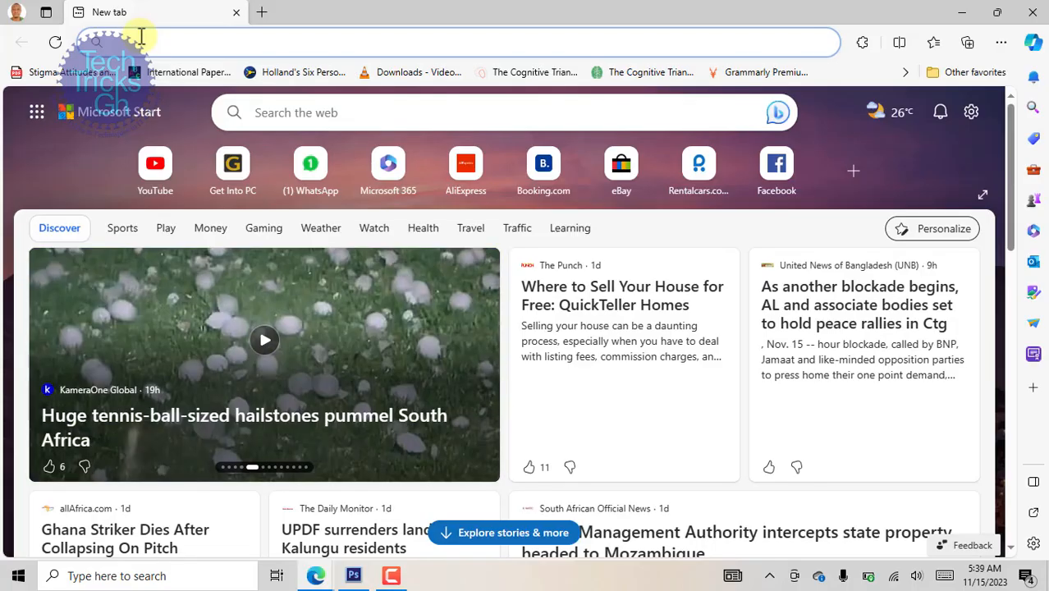
text(graphicburger.com/3d-wall-logo-mockup-2/)
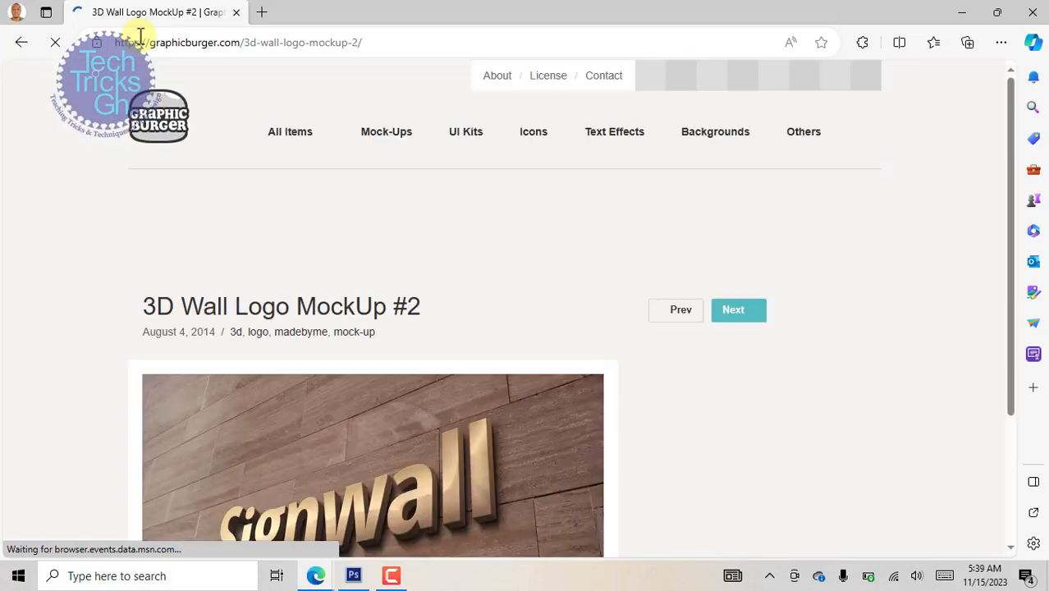
scroll(down, 3)
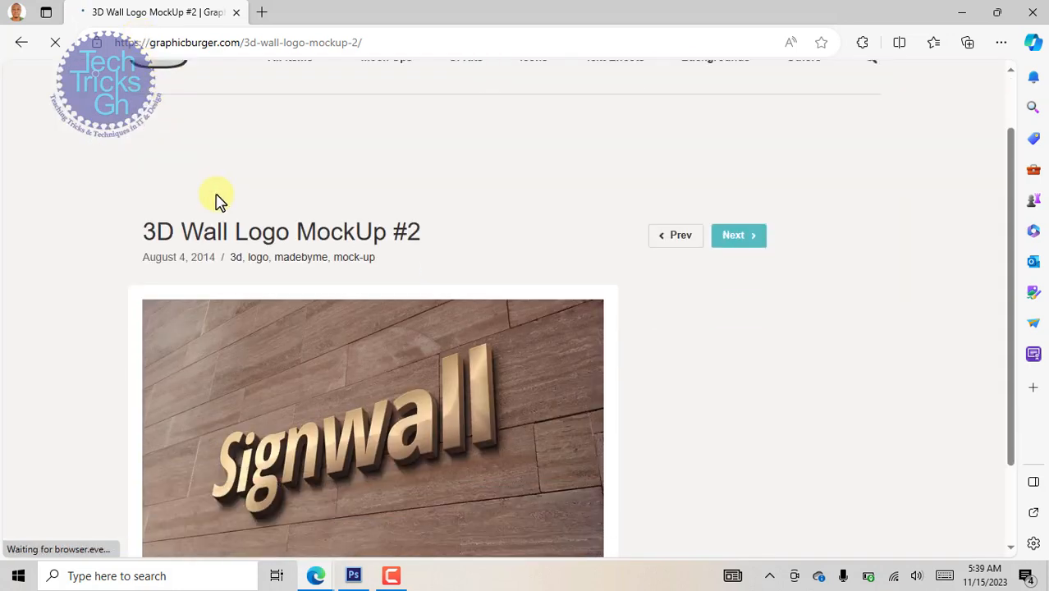
scroll(down, 3)
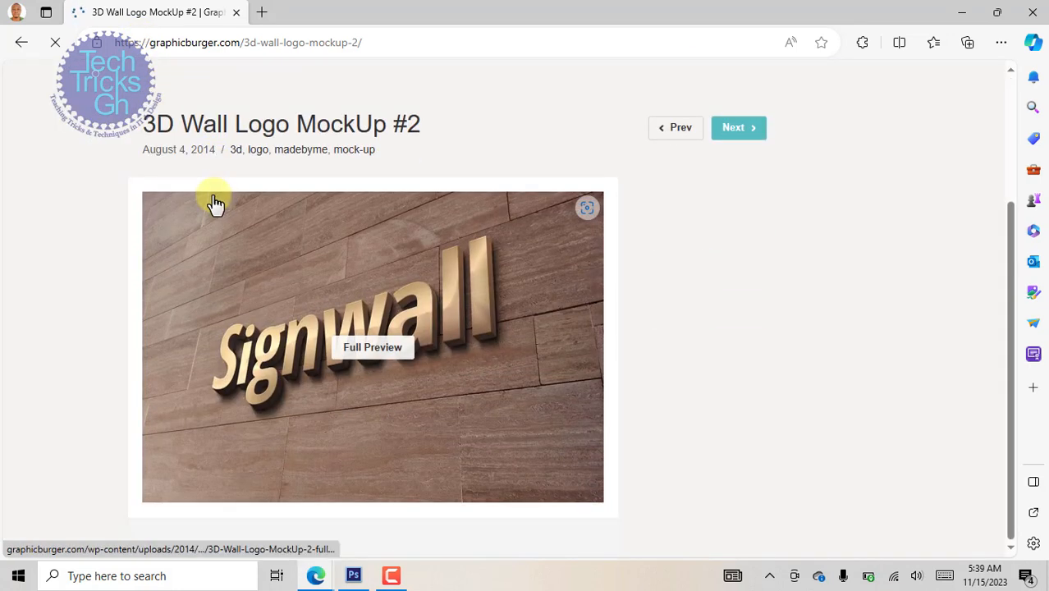
scroll(up, 3)
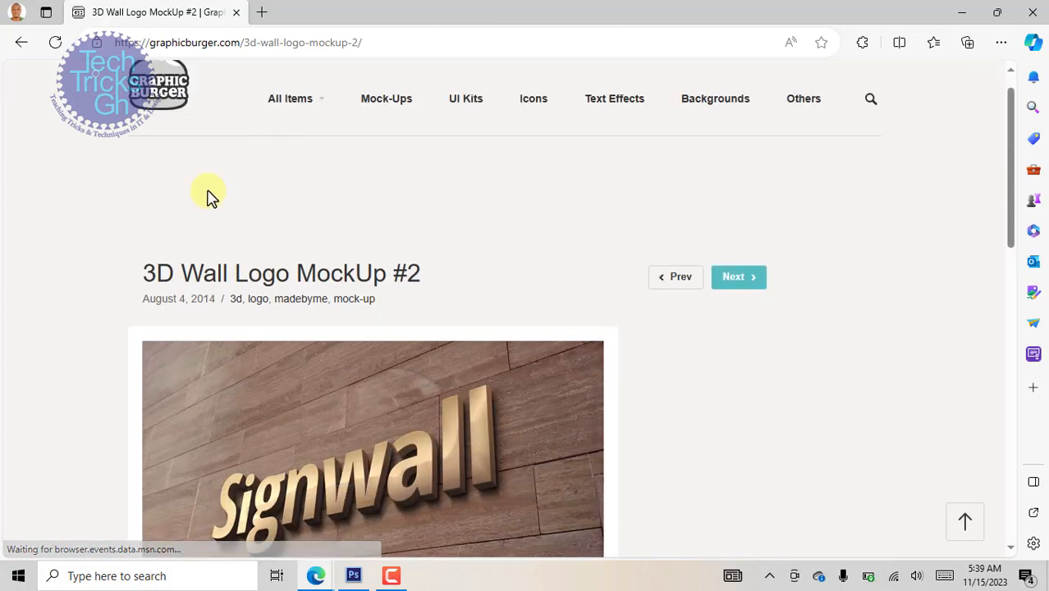
scroll(down, 3)
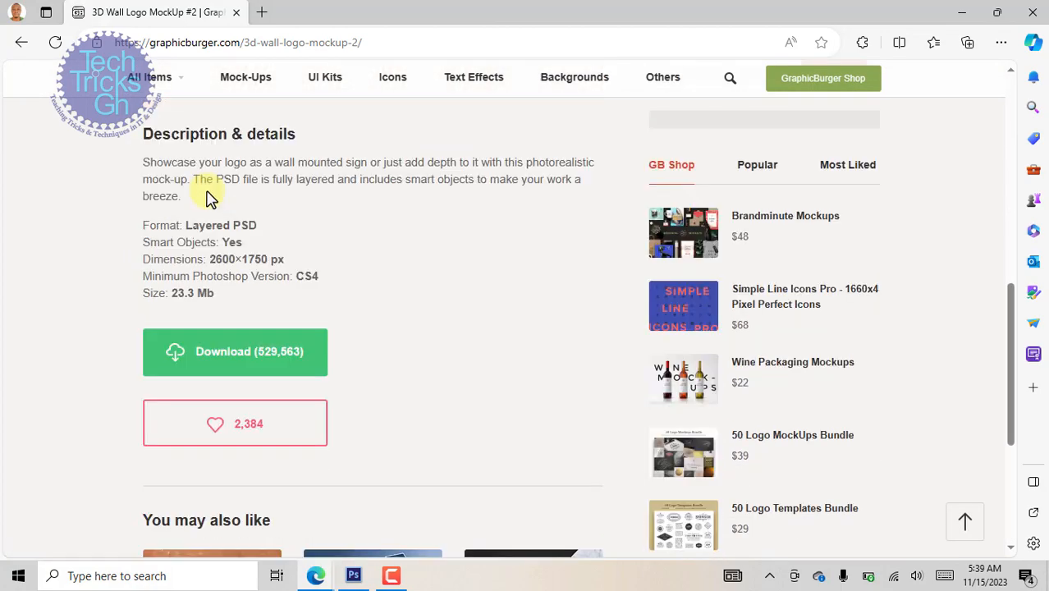
click(235, 352)
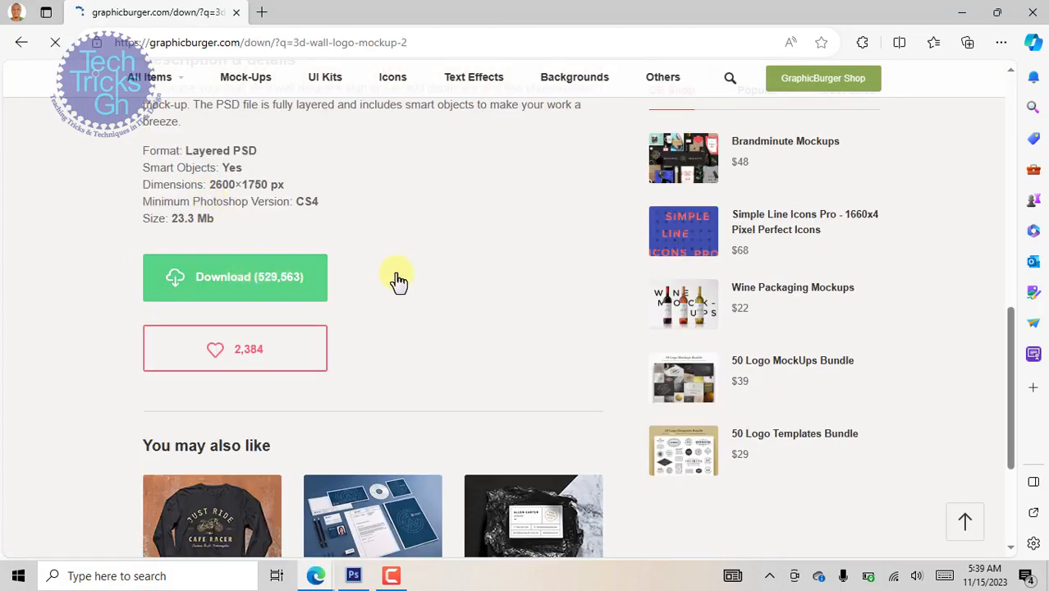
click(234, 276)
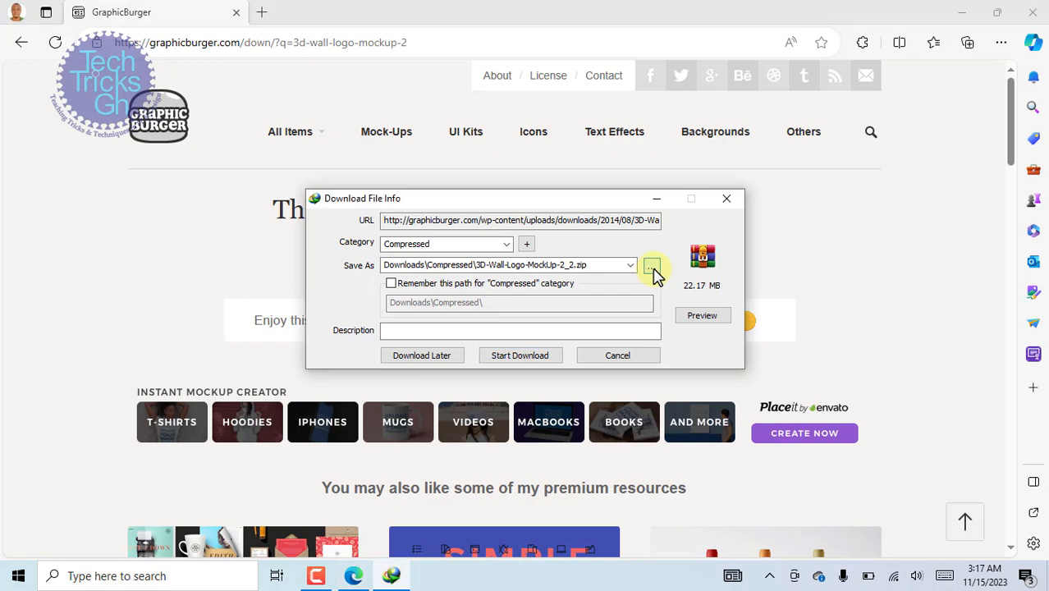
- Save 3D-Wall-Logo-MockUp-2_2.zip to the Desktop and open its folder once finished
click(653, 265)
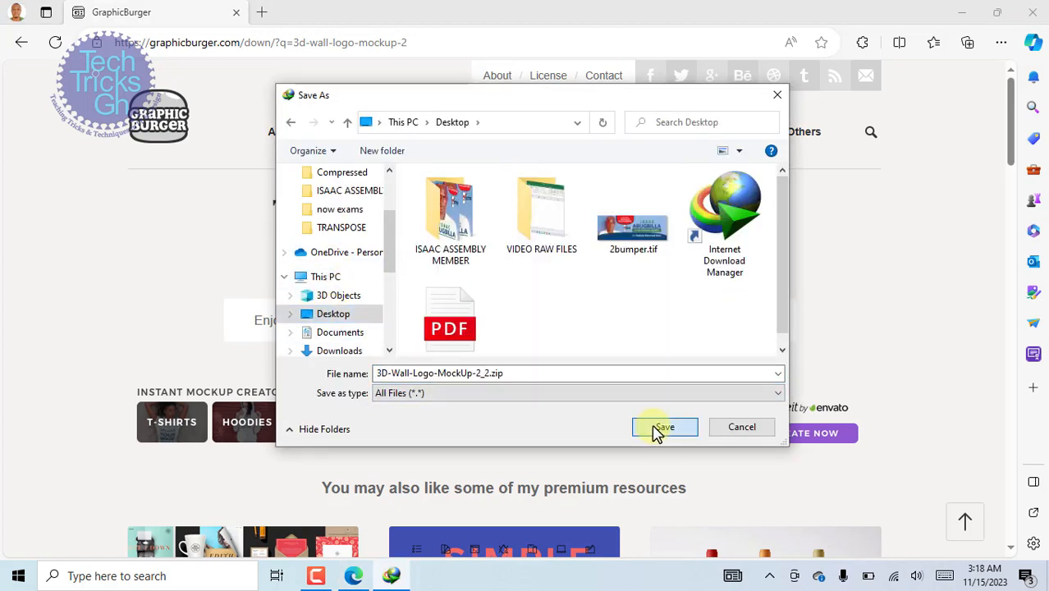
click(665, 427)
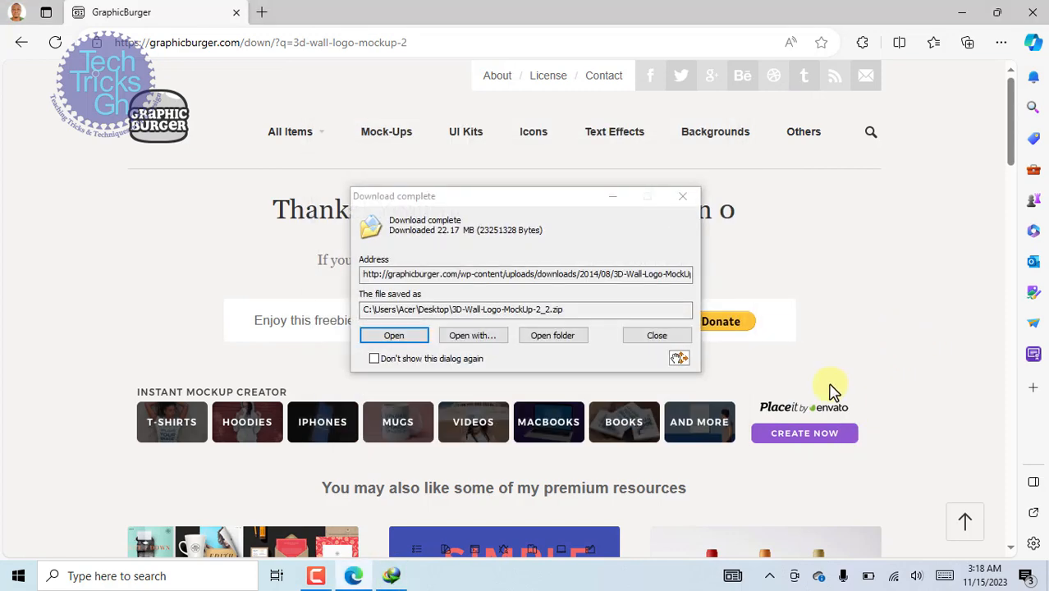
click(656, 335)
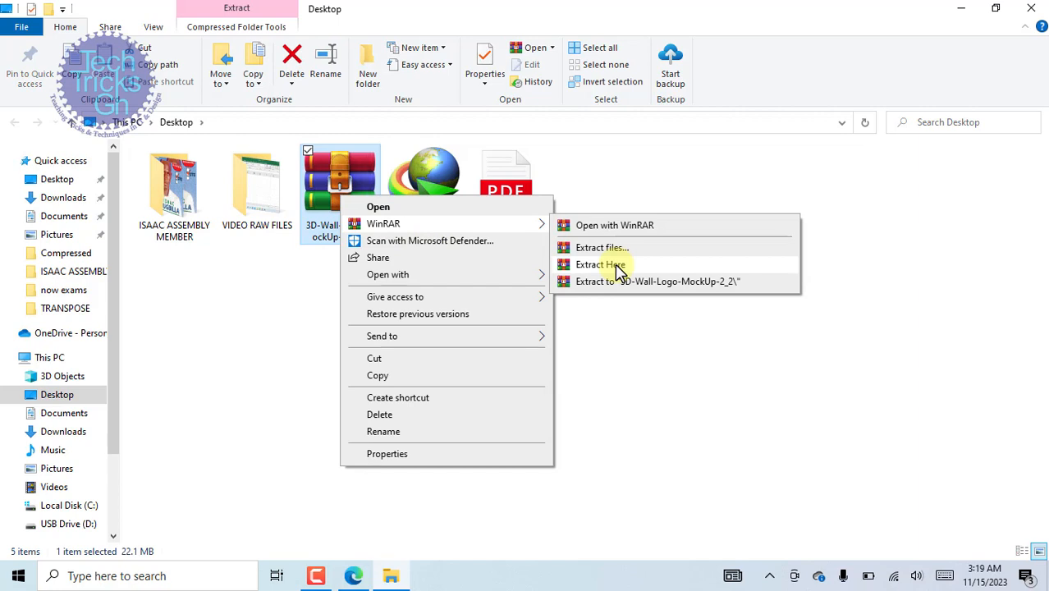
- Extract the zip onto the Desktop and open 3D Wall Logo MockUp 2.psd
click(597, 264)
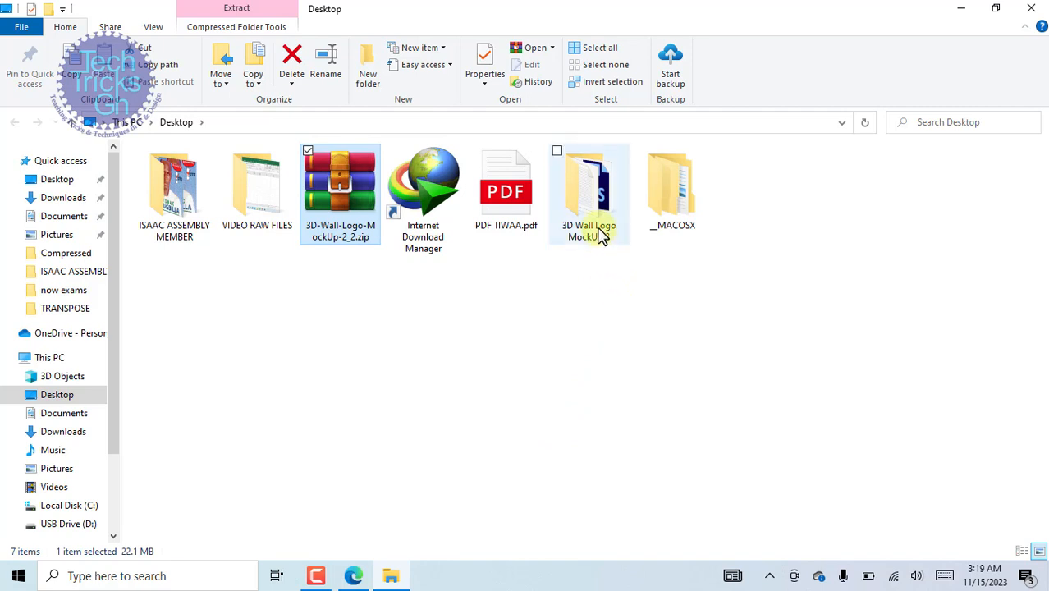
double_click(590, 184)
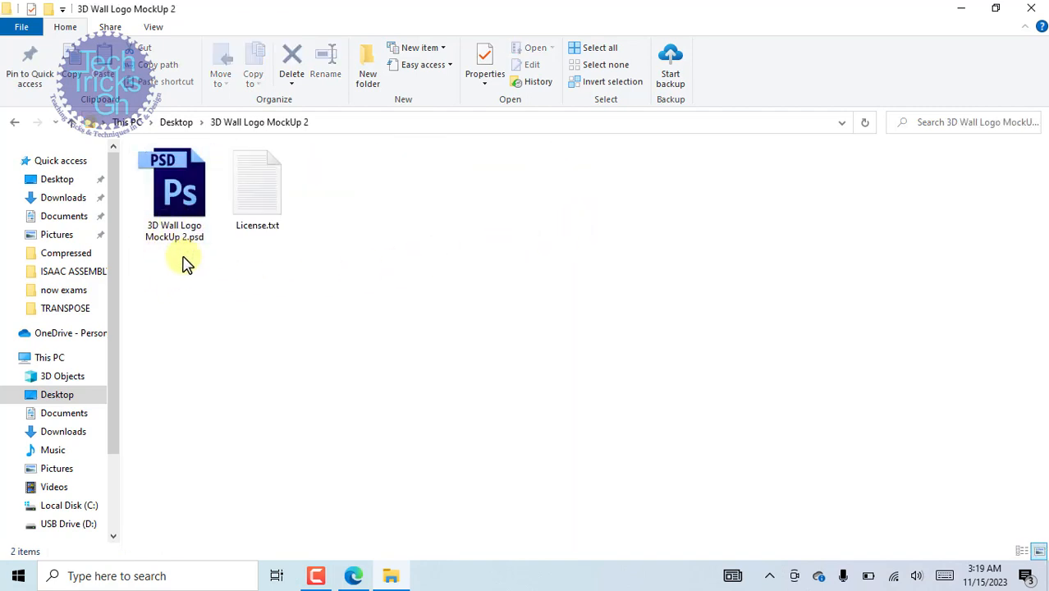
double_click(174, 183)
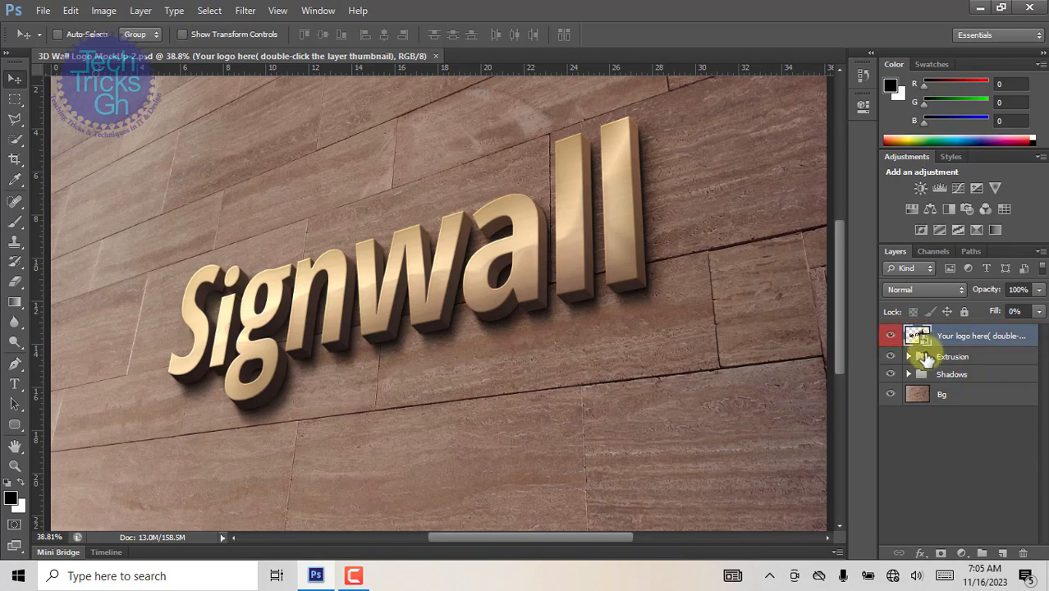
- Open the 'Your logo here' smart object as Shape 25.psb, keeping its layers
click(952, 374)
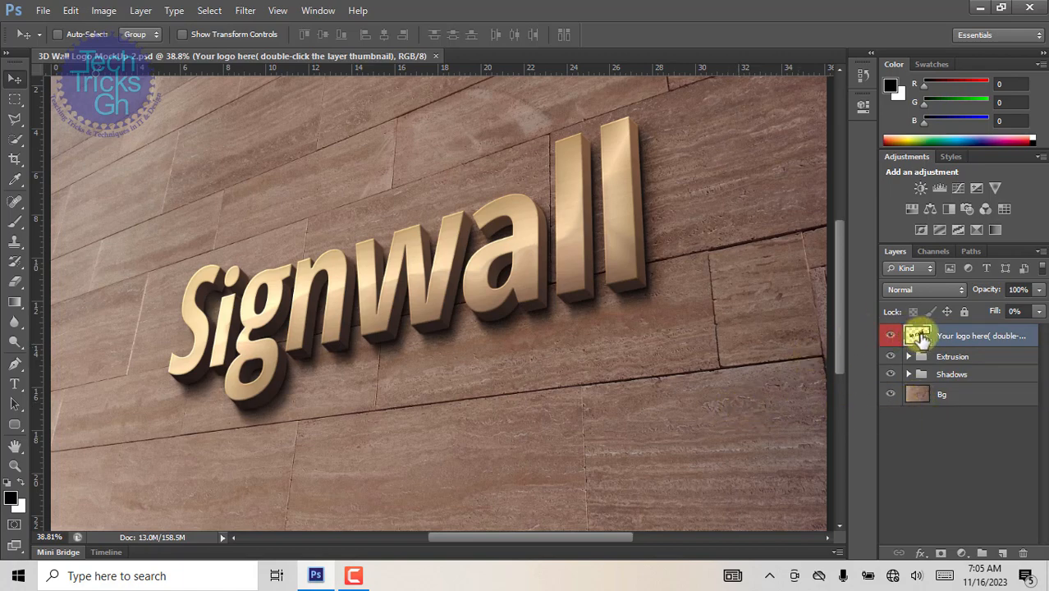
double_click(914, 335)
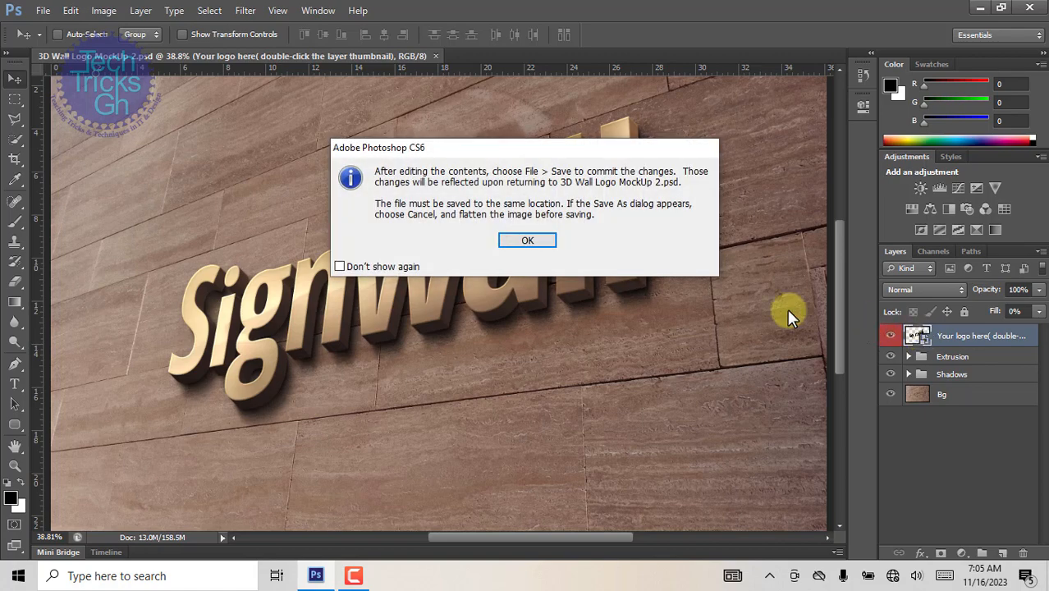
click(527, 239)
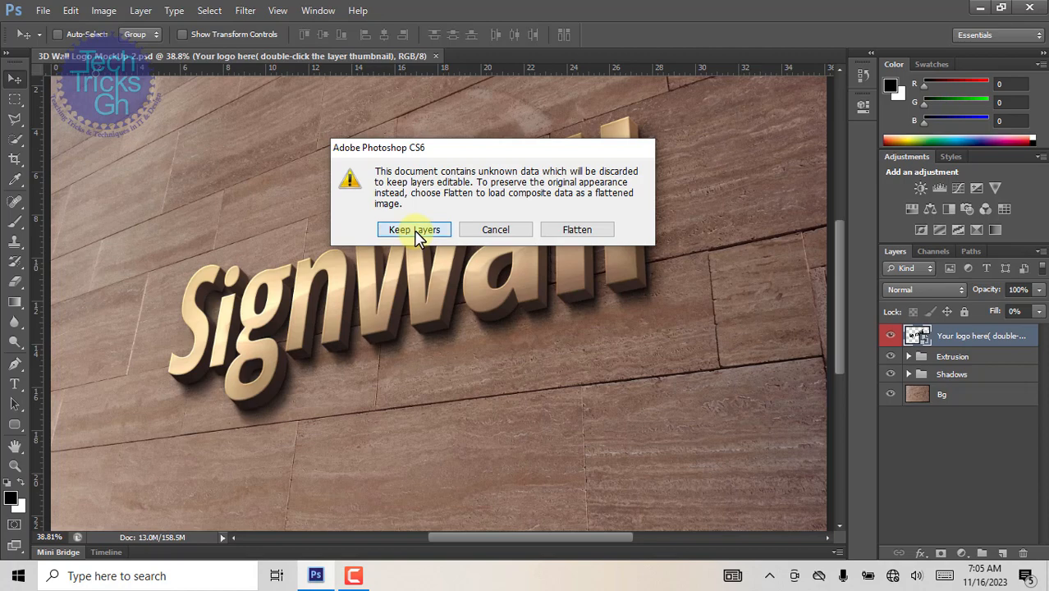
click(414, 229)
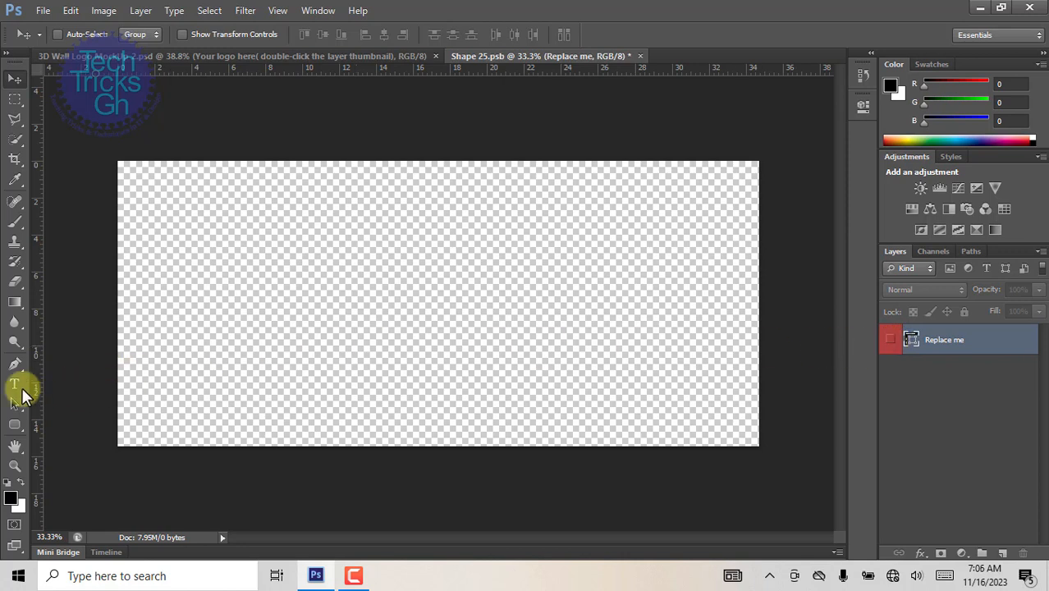
- Type the TechTricksGh title and enlarge it across the canvas
click(15, 385)
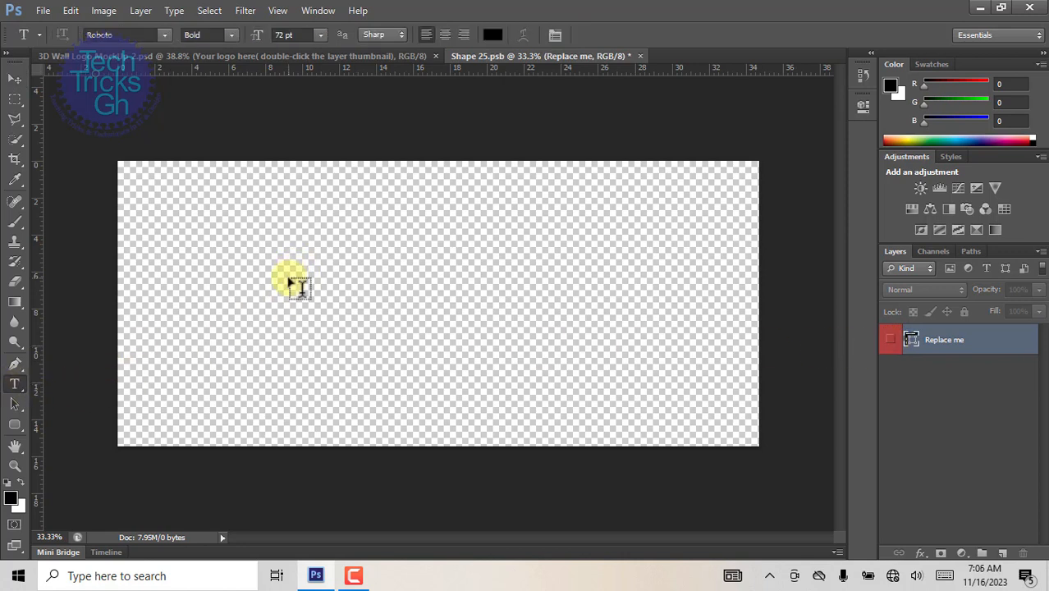
text(TechTricksGh)
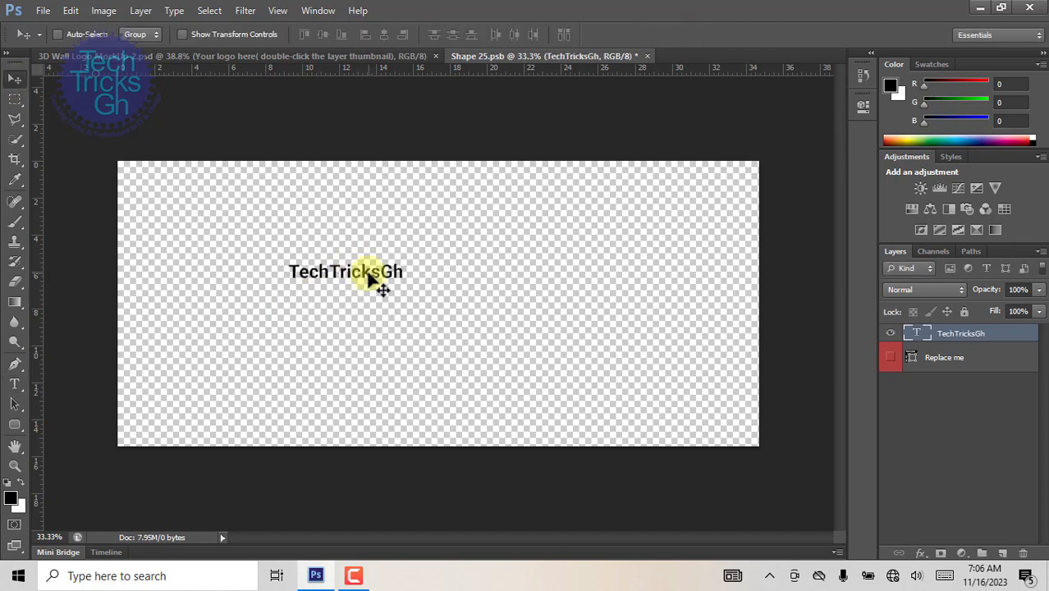
drag(381, 288, 526, 402)
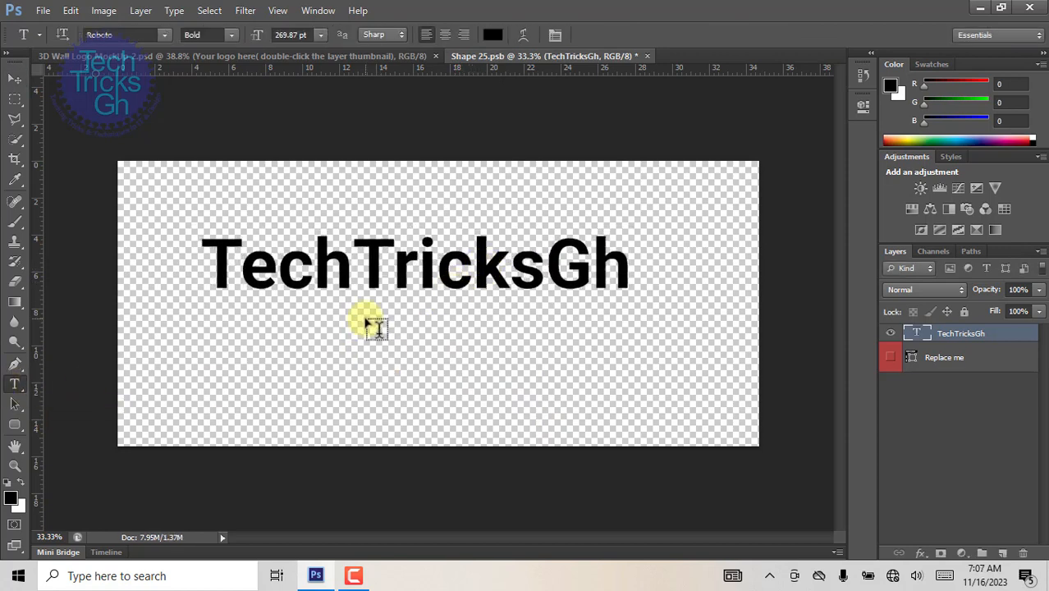
- Add the 'Subscribe Share Like and Comment' line and return to the wall mockup
text(Subscribe  Share)
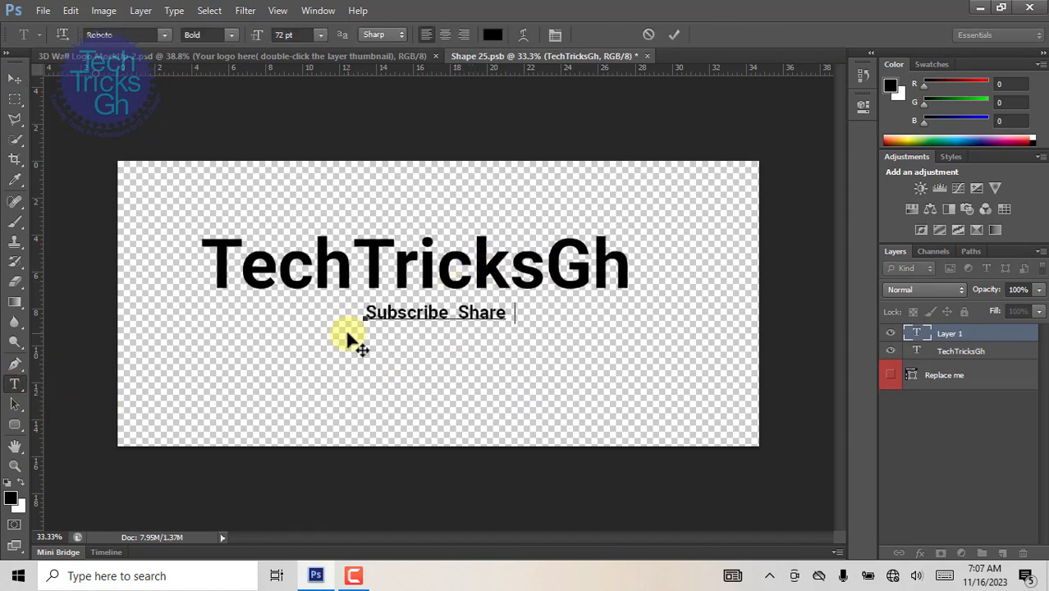
text(Like and Comment)
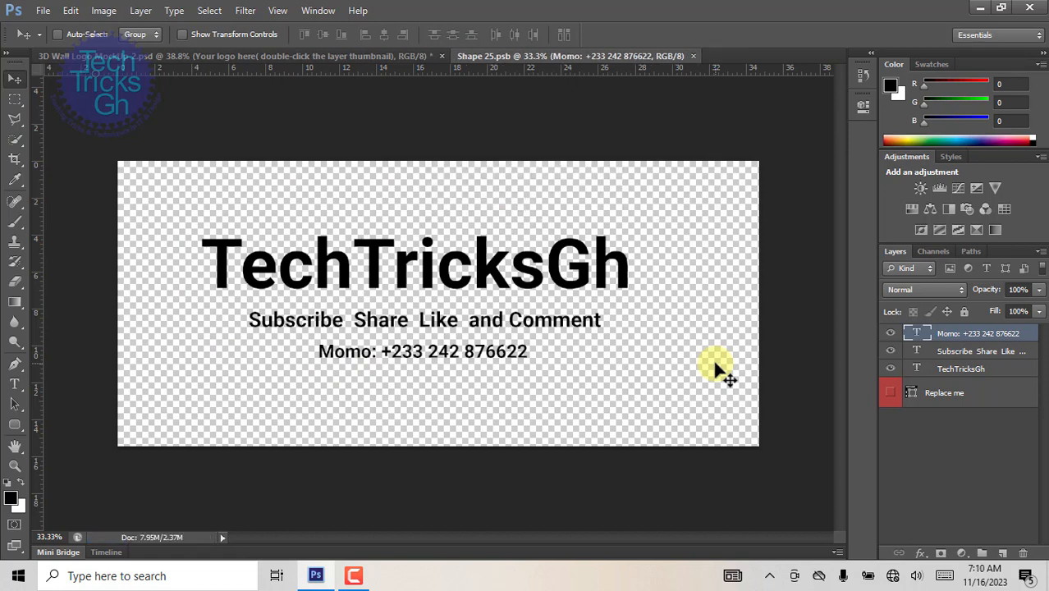
click(98, 55)
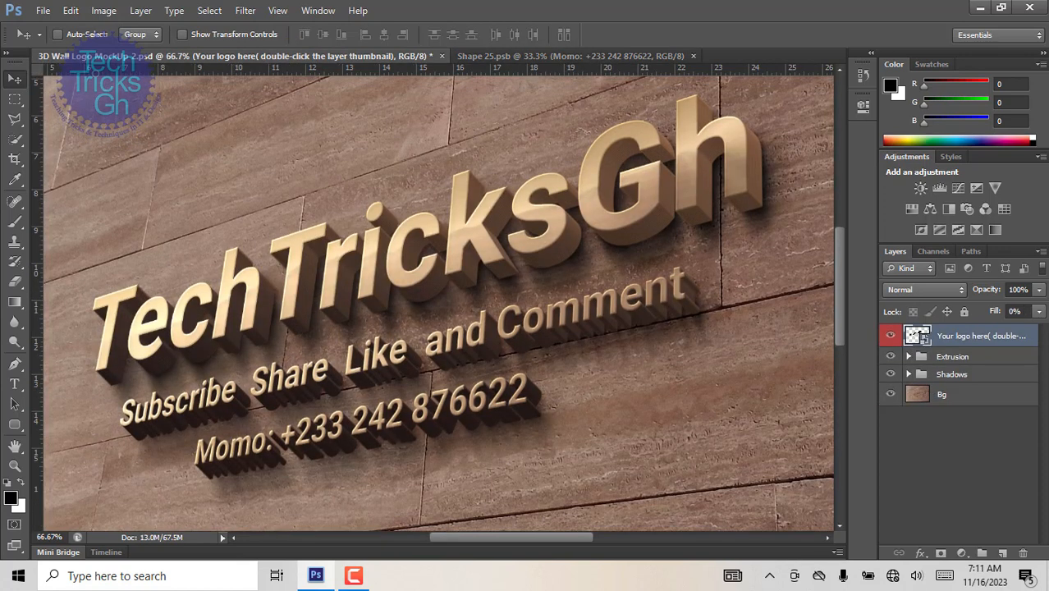